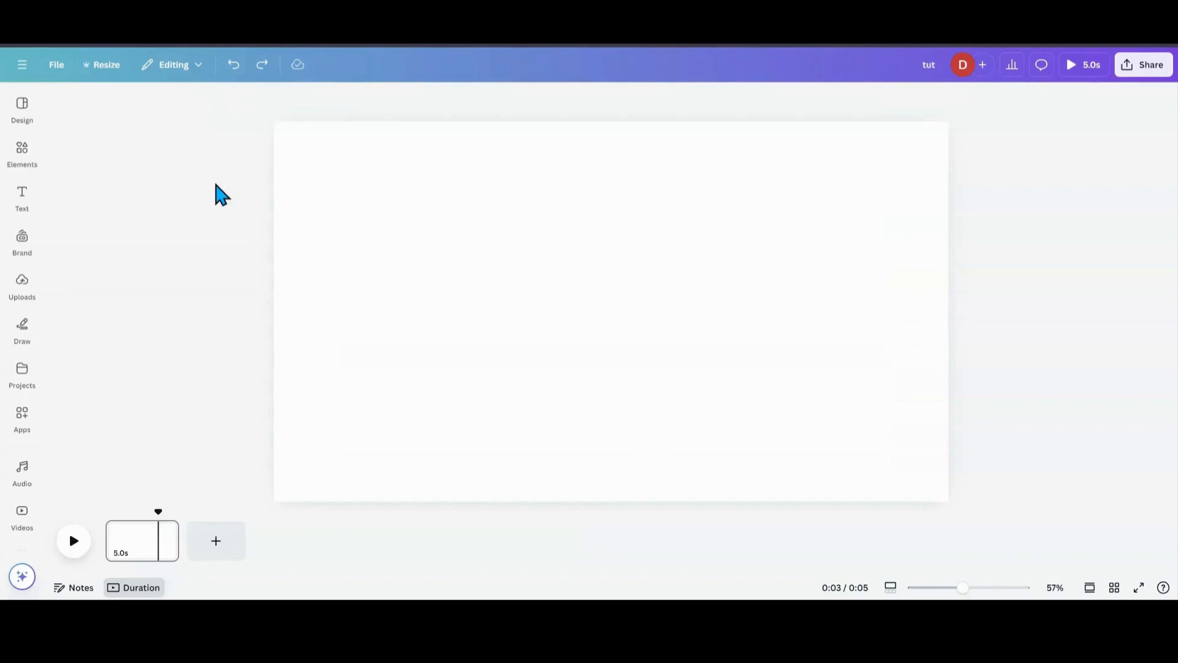
Step: Add the night city street video from Recently used and stretch it edge to edge
left_click(22, 154)
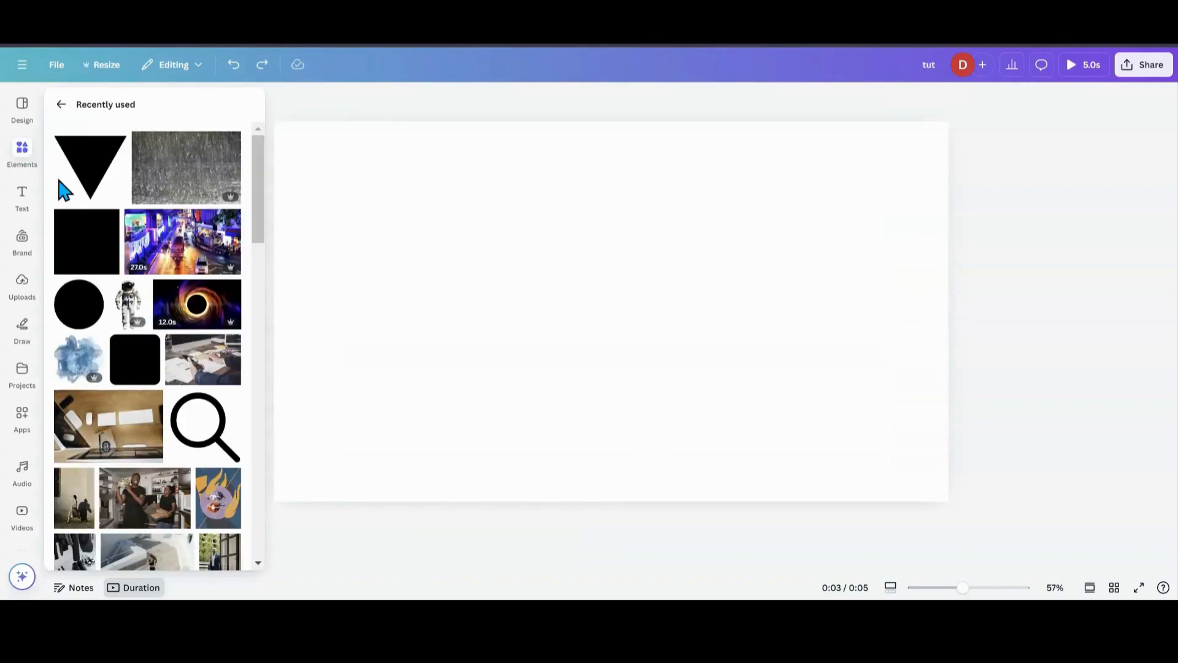
left_click(182, 241)
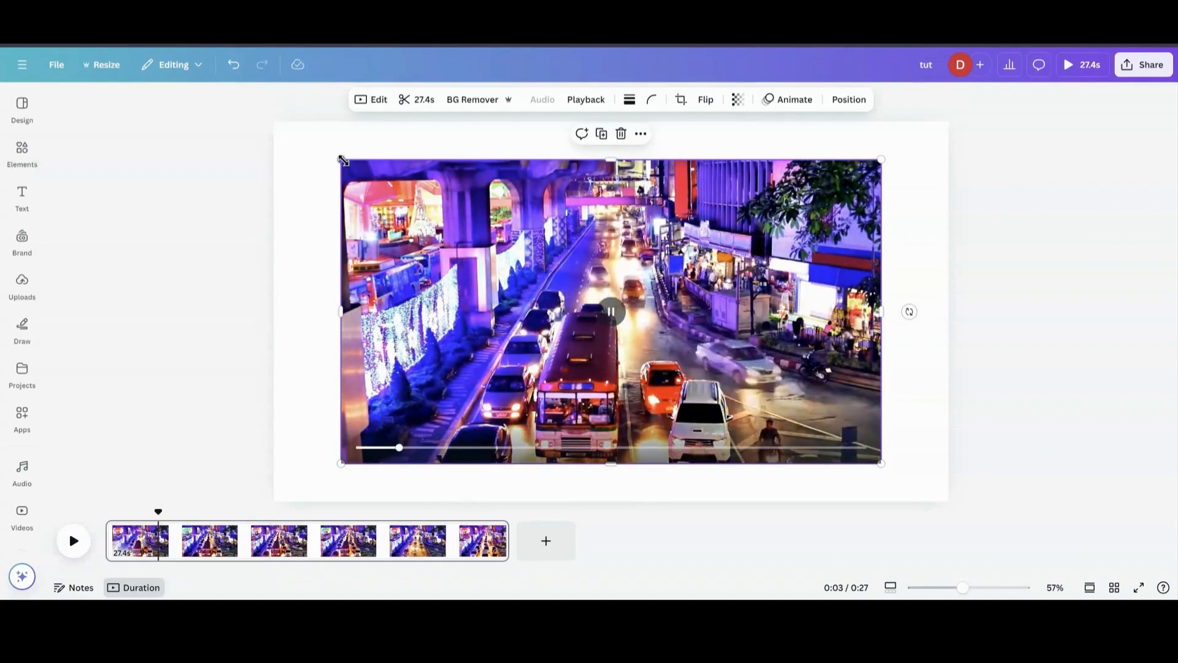
left_click_drag(342, 159, 271, 137)
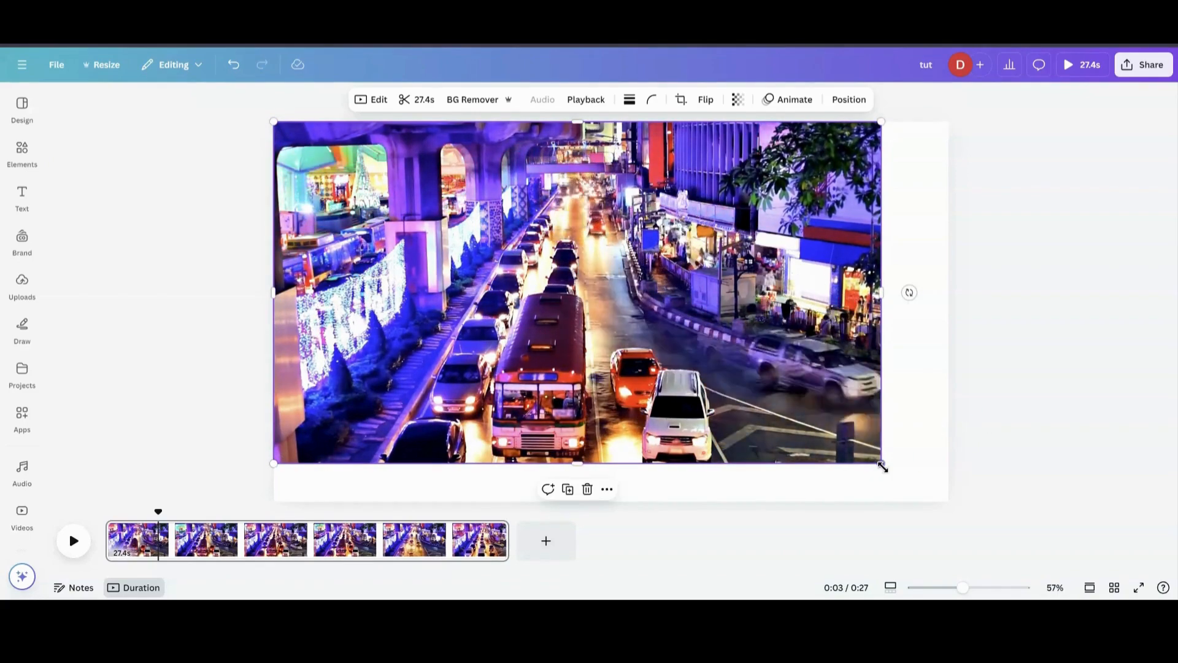
left_click_drag(881, 464, 948, 500)
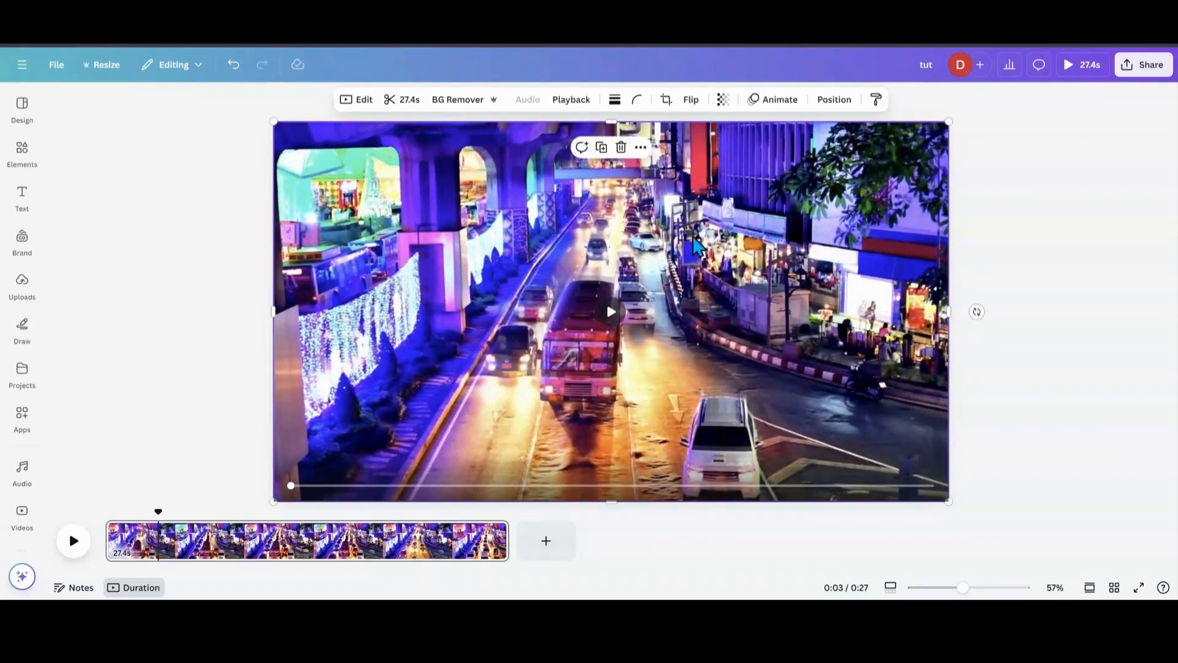
Step: Apply the black-and-white Mono Street filter to the lower street video copy
left_click(834, 99)
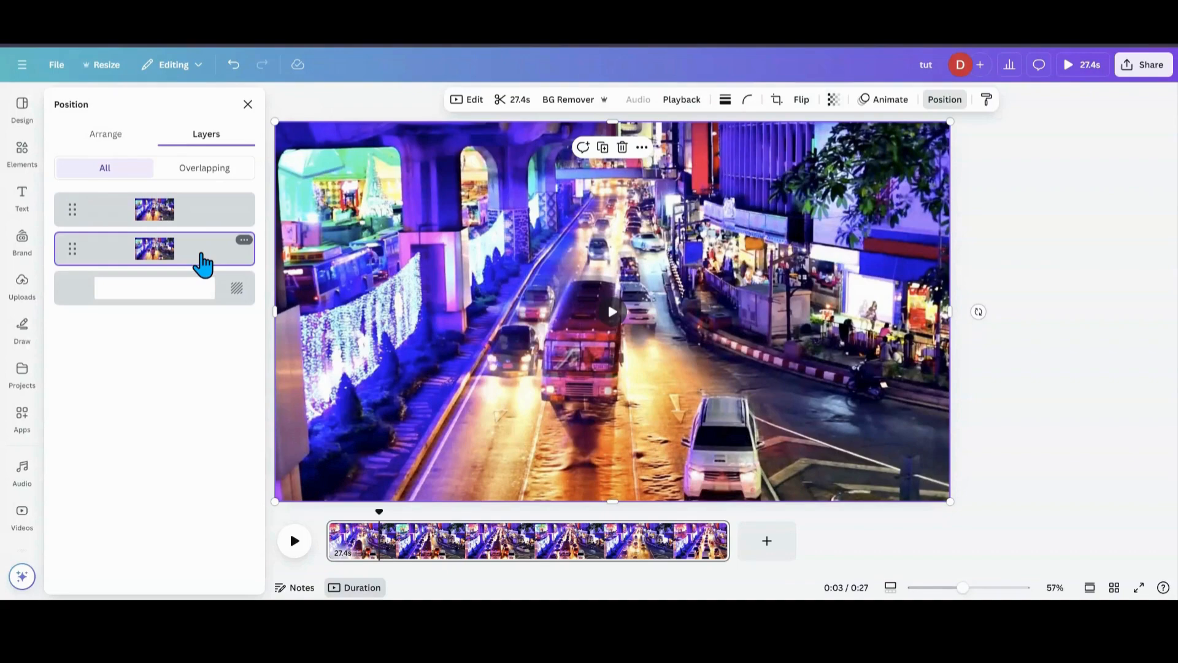
mouse_move(198, 249)
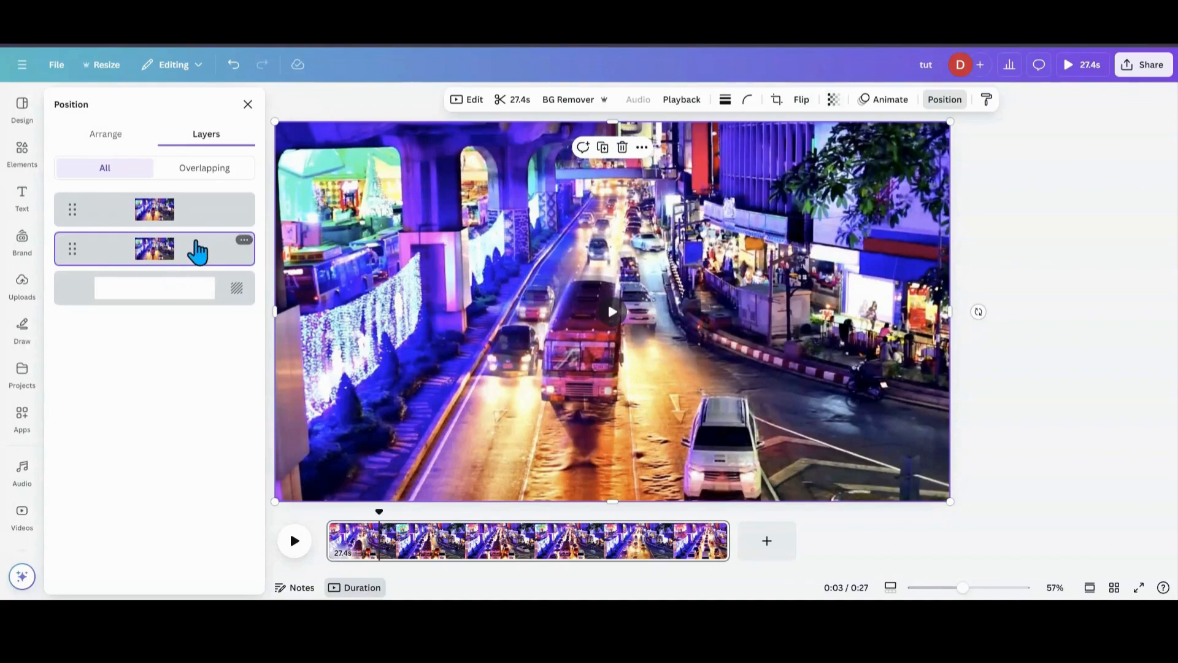
left_click(466, 99)
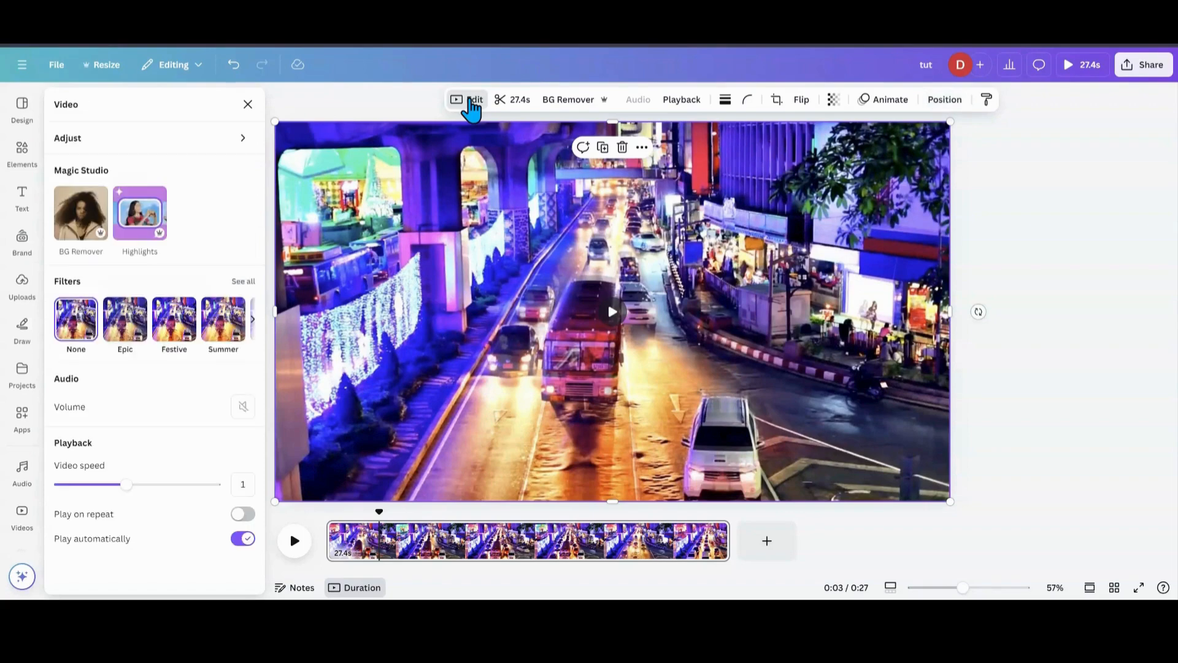
mouse_move(242, 286)
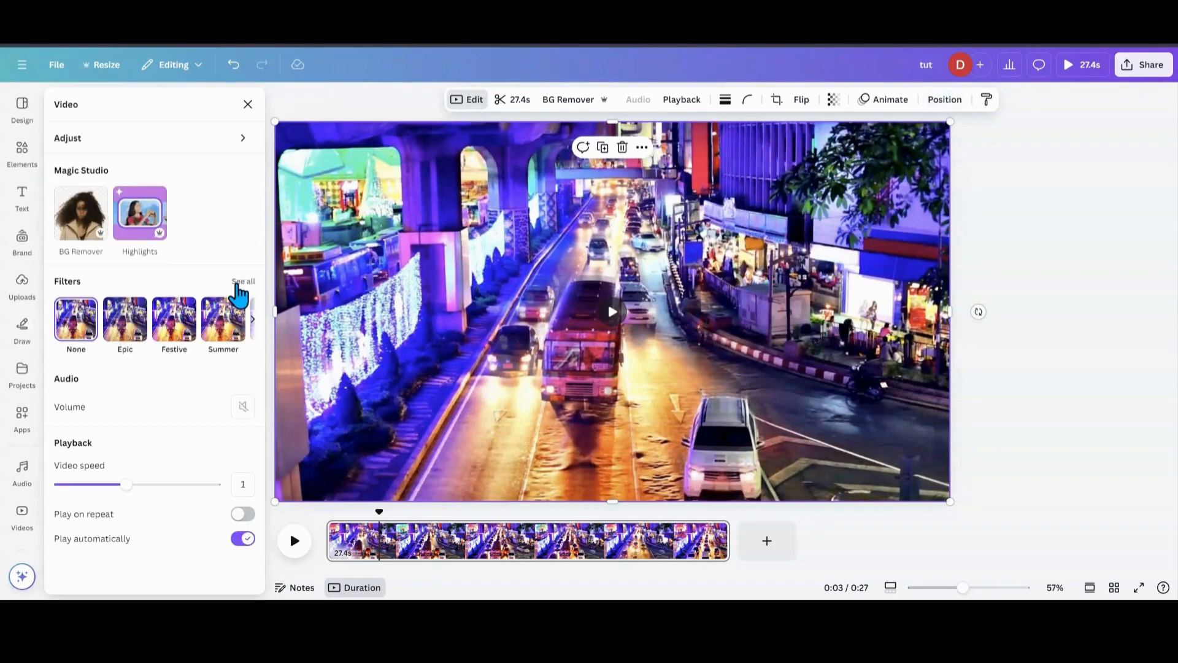
left_click(243, 281)
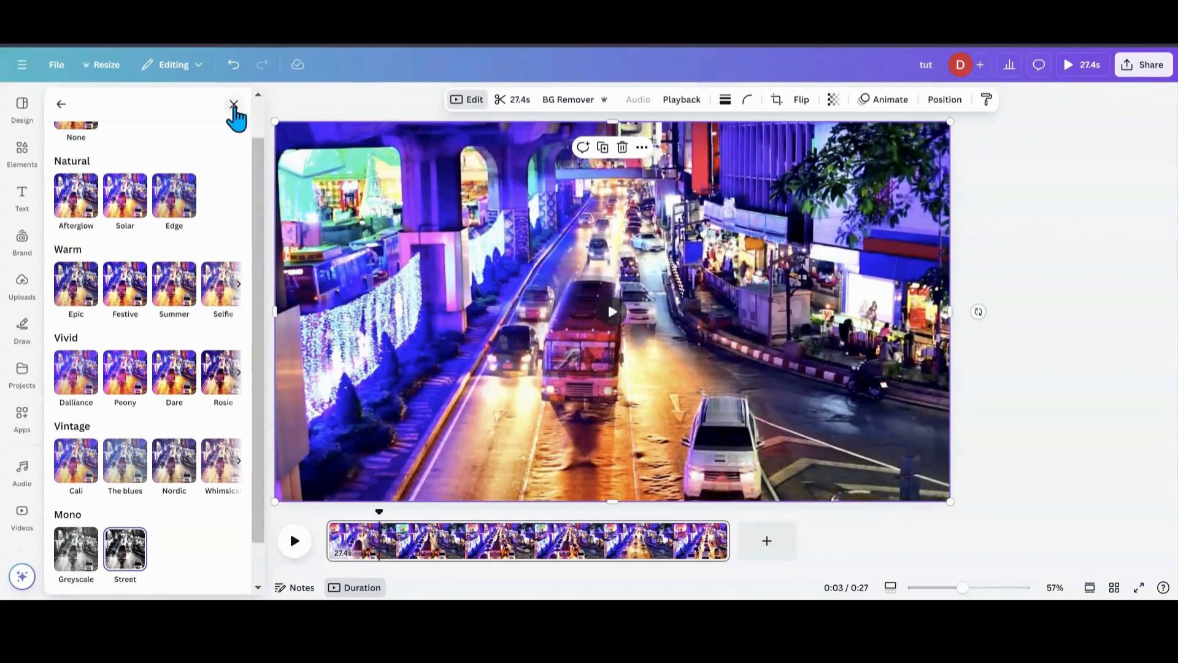
left_click(233, 104)
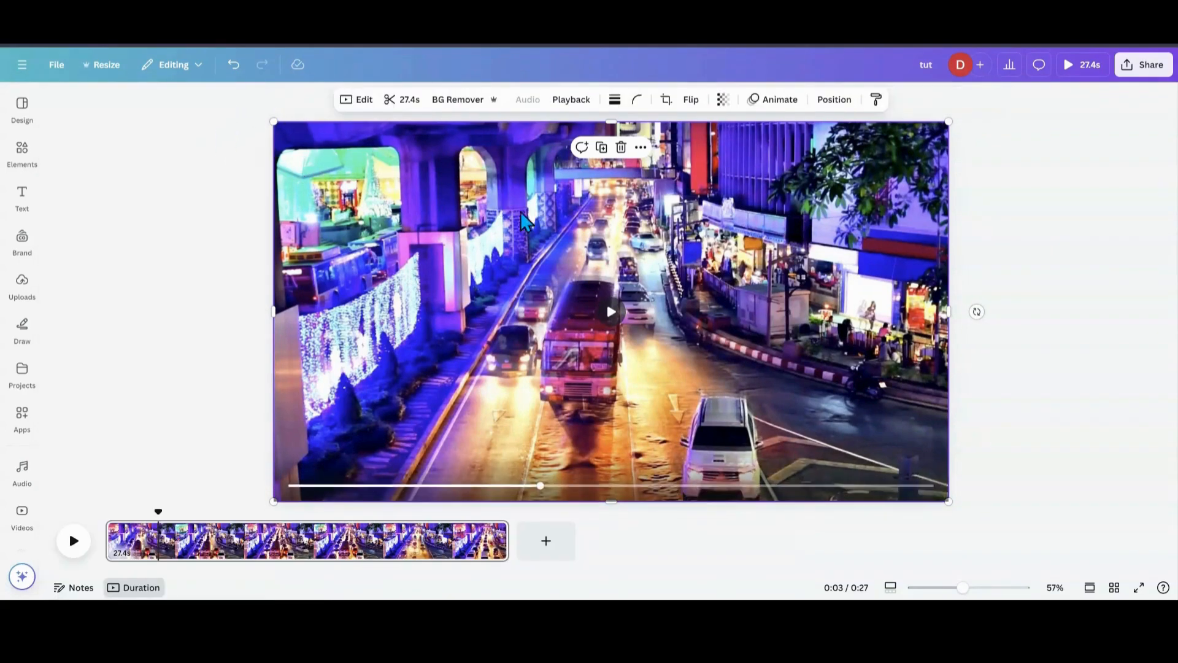
Step: Give the top color copy of the street video a Wipe animation
left_click(833, 98)
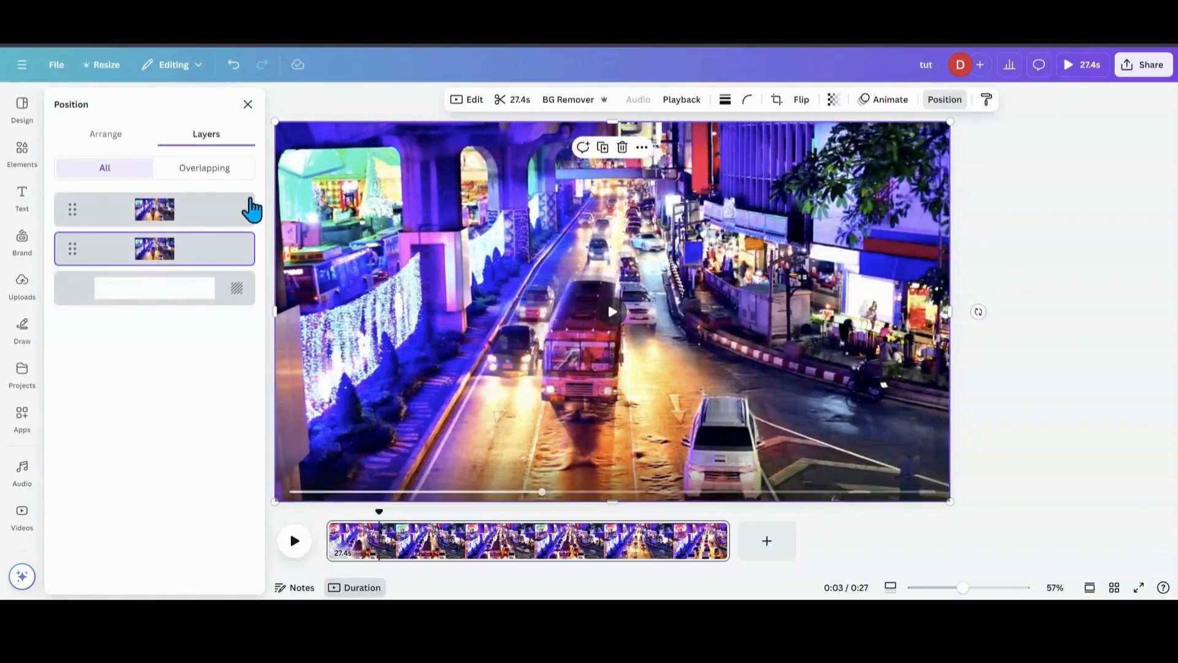
left_click(154, 208)
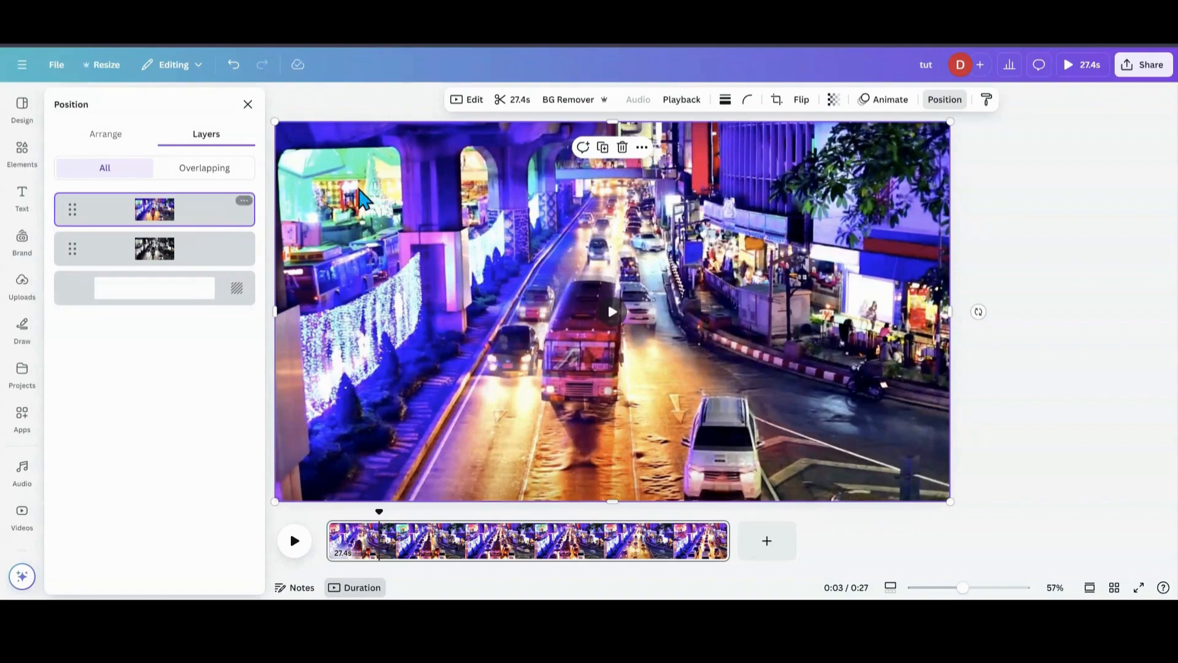
left_click(890, 99)
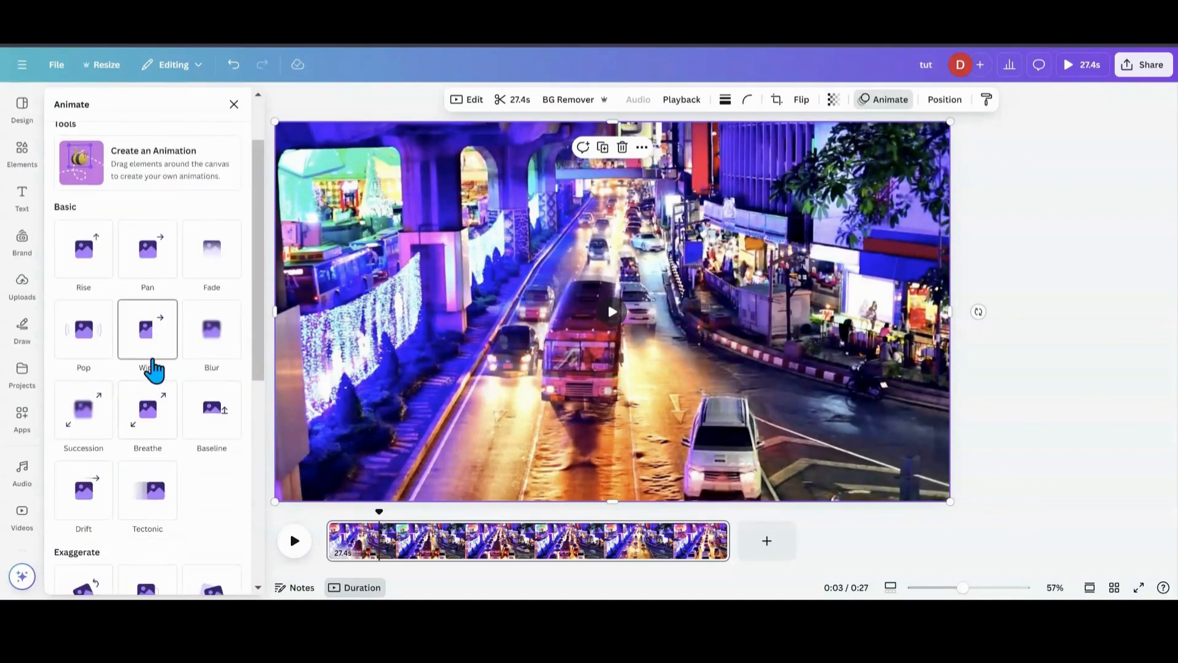
left_click(148, 328)
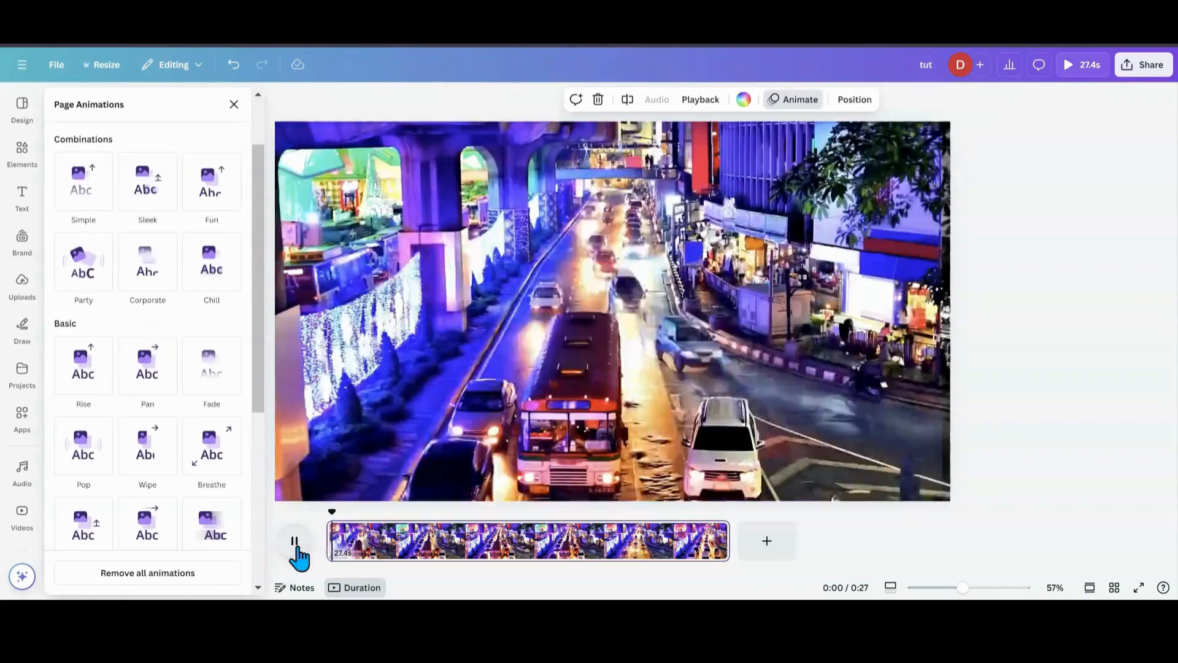
Step: Play the page to preview the color wipe over the black-and-white copy
left_click(295, 542)
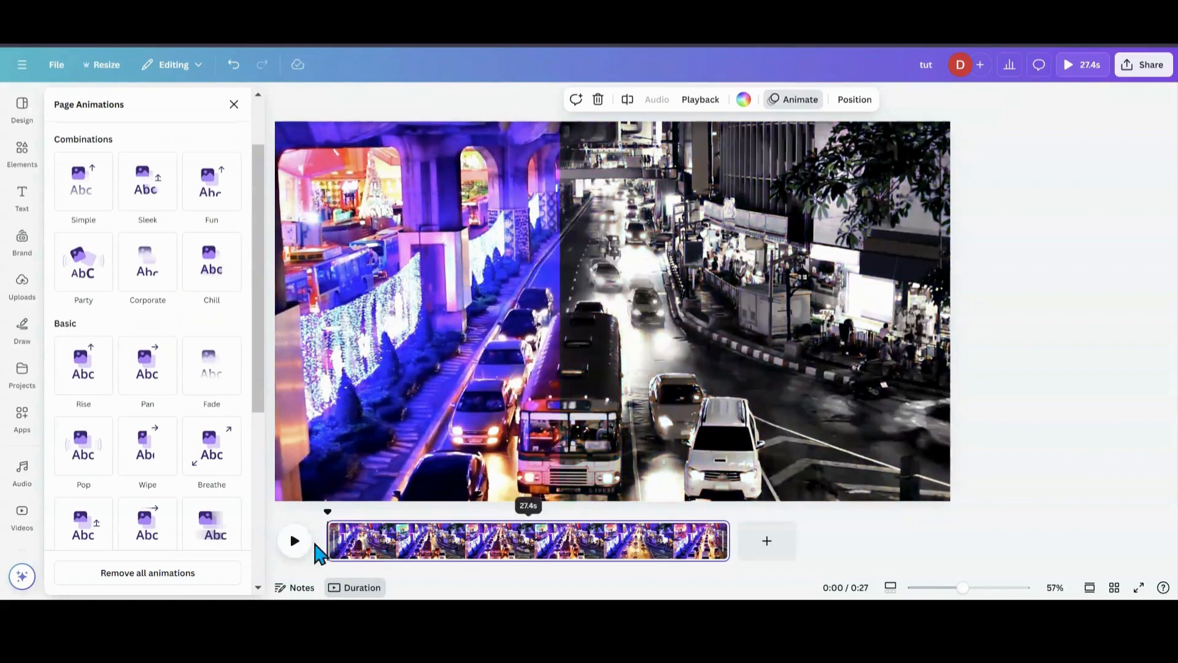
left_click(294, 540)
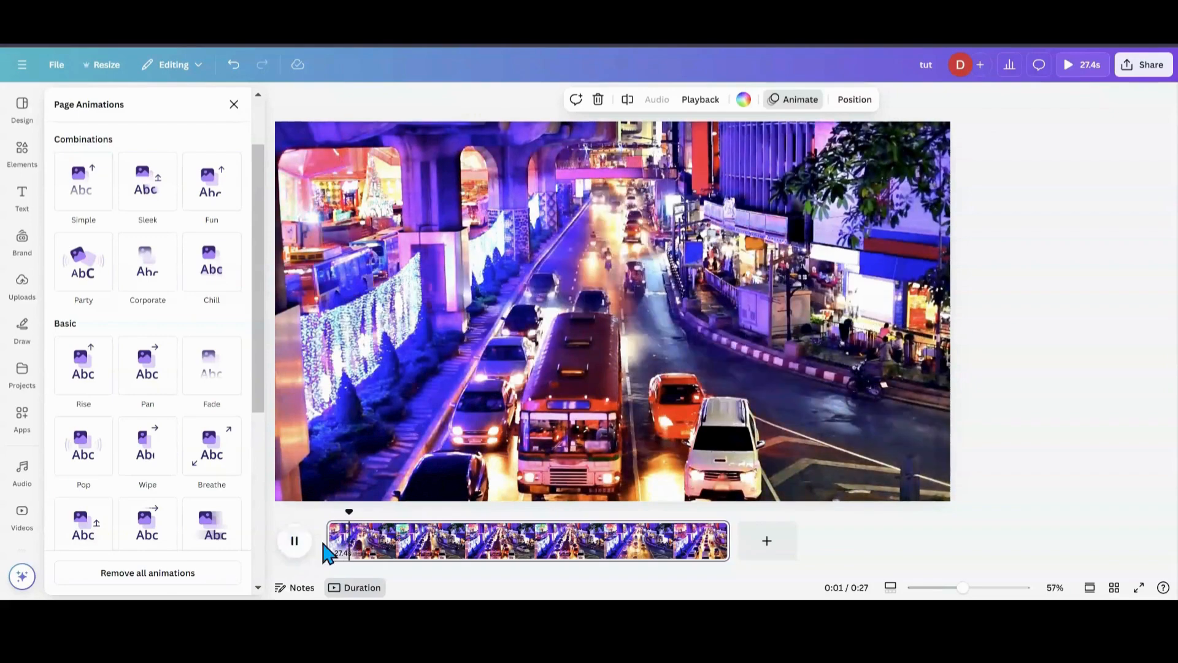
left_click(294, 540)
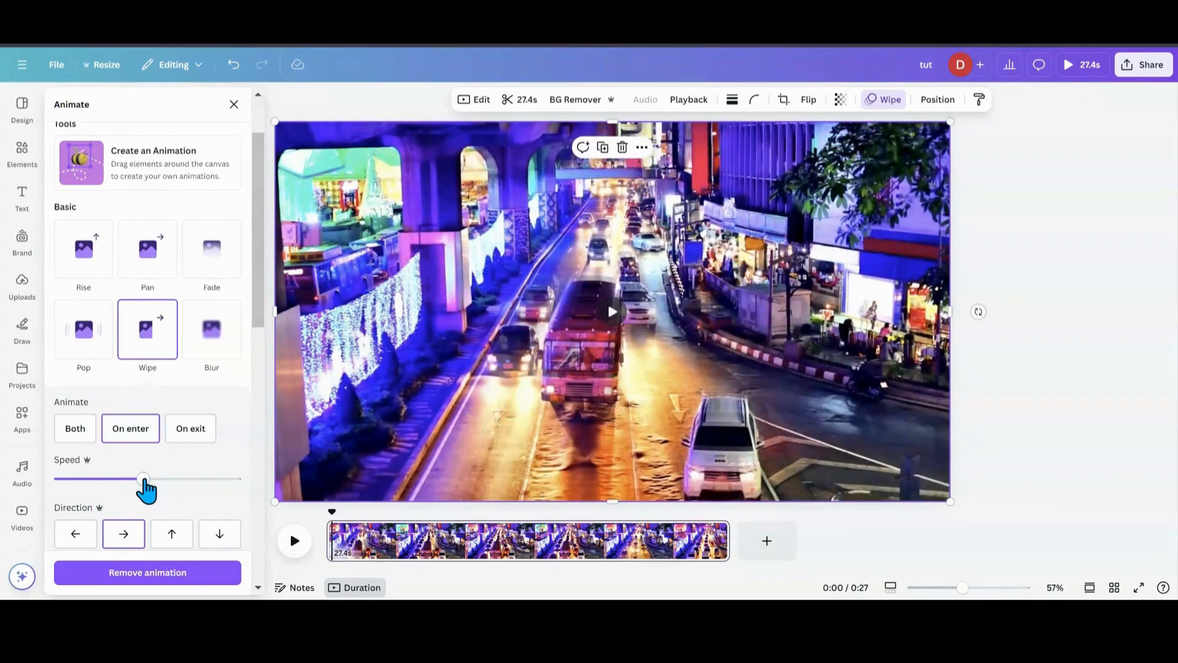
Step: Slow the Wipe to its slowest speed and keep it sweeping rightward after trying other directions
left_click_drag(143, 478, 64, 478)
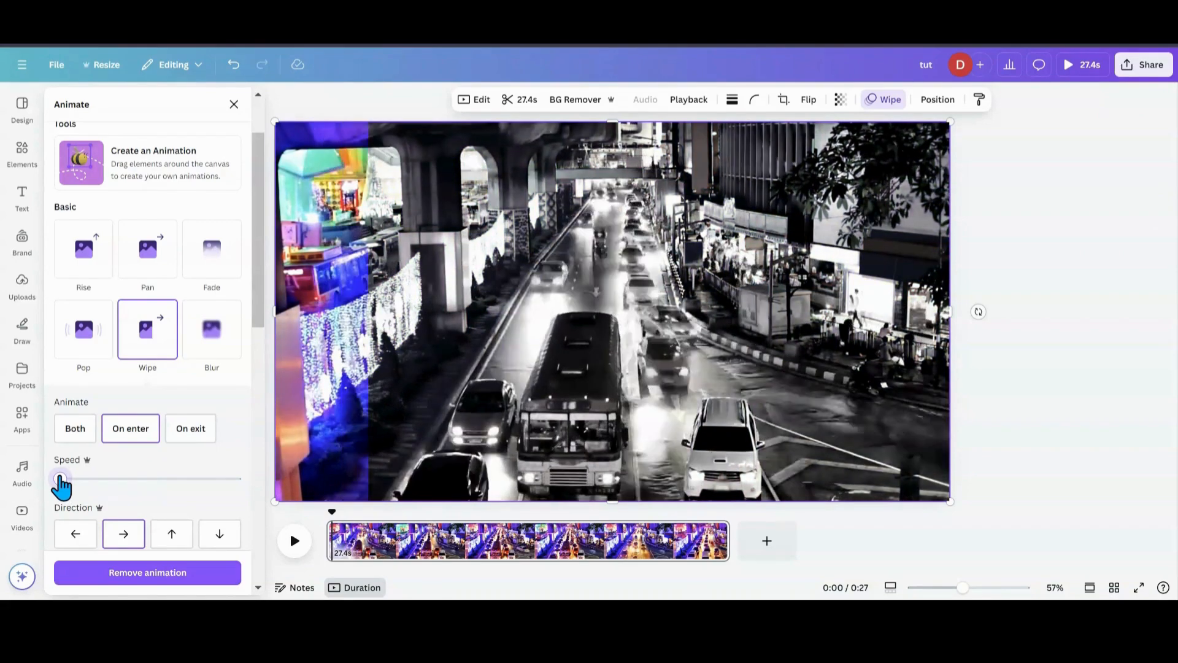
left_click(190, 429)
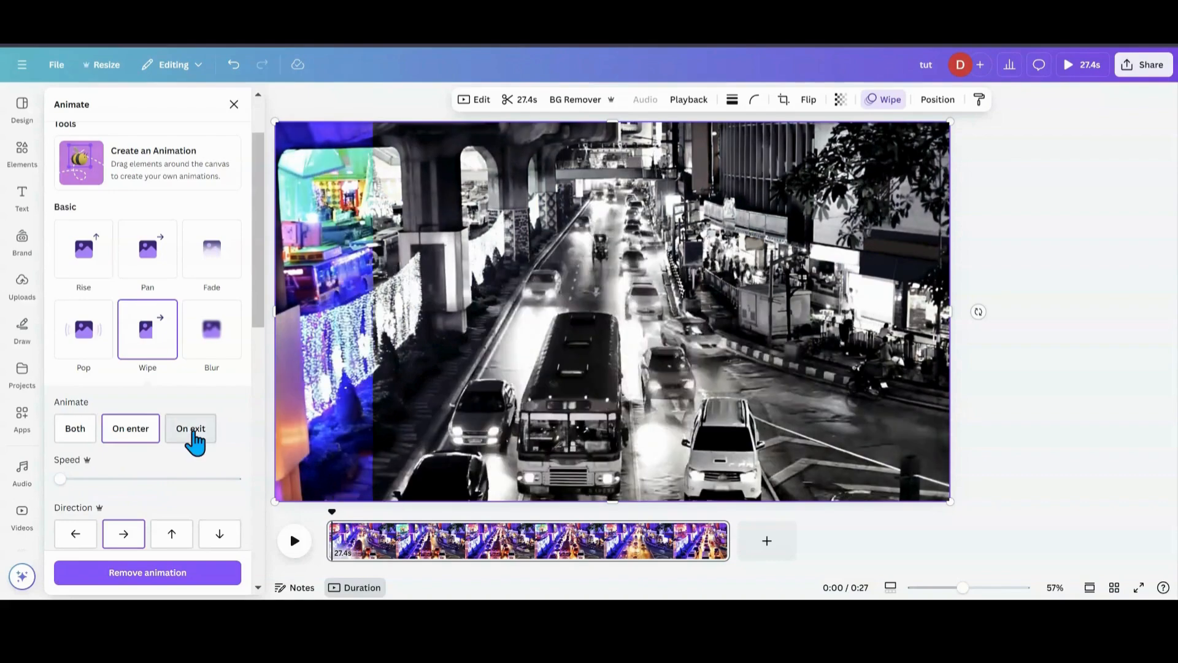
left_click(130, 427)
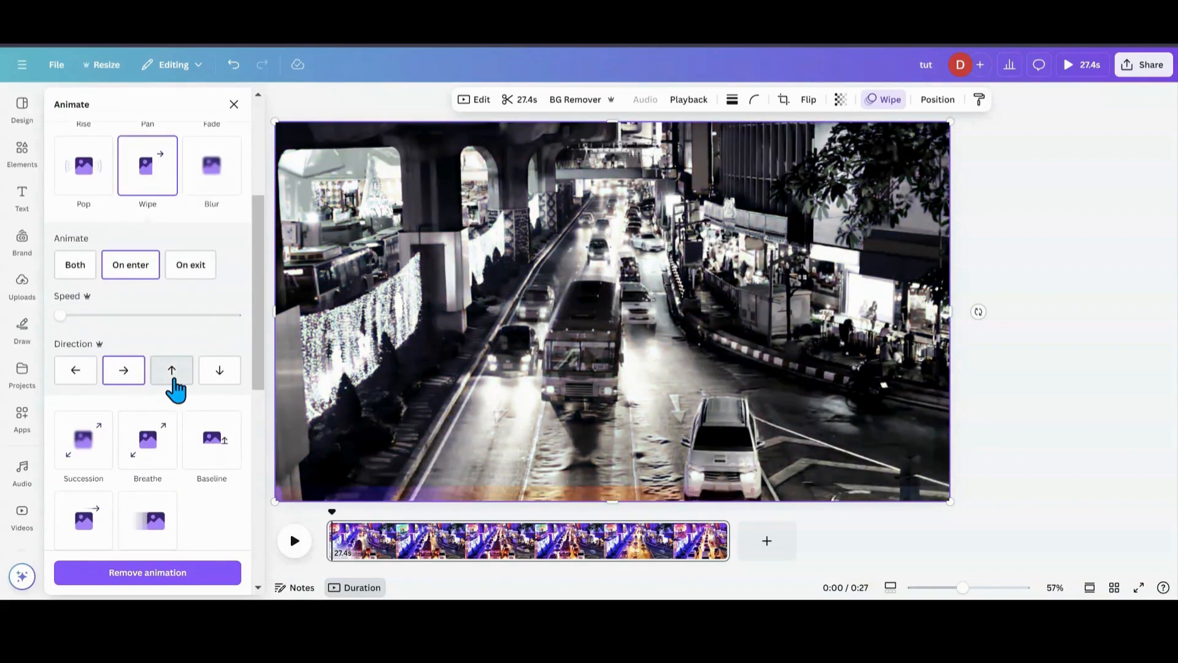
left_click(220, 370)
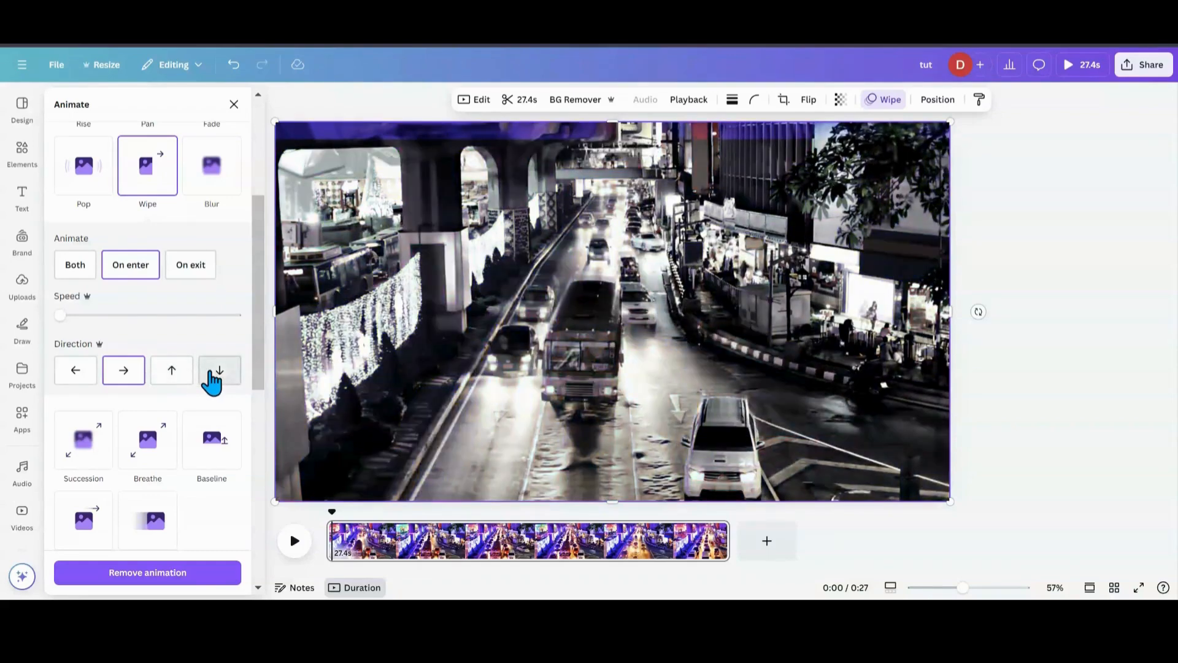
left_click(75, 369)
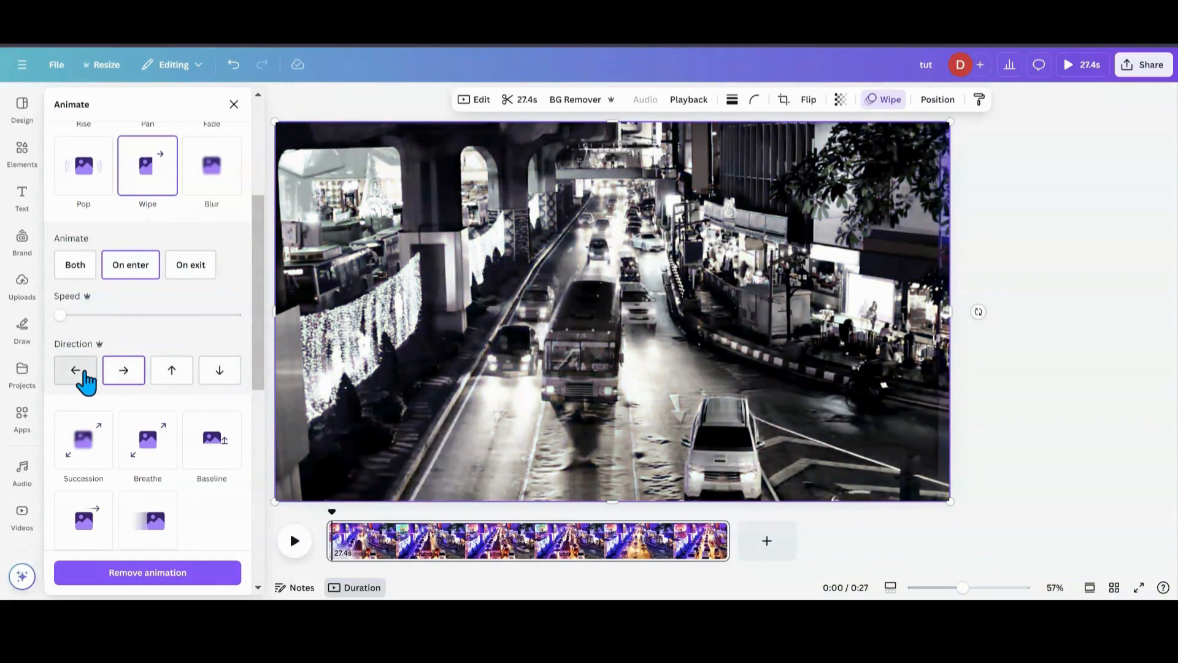
left_click(123, 369)
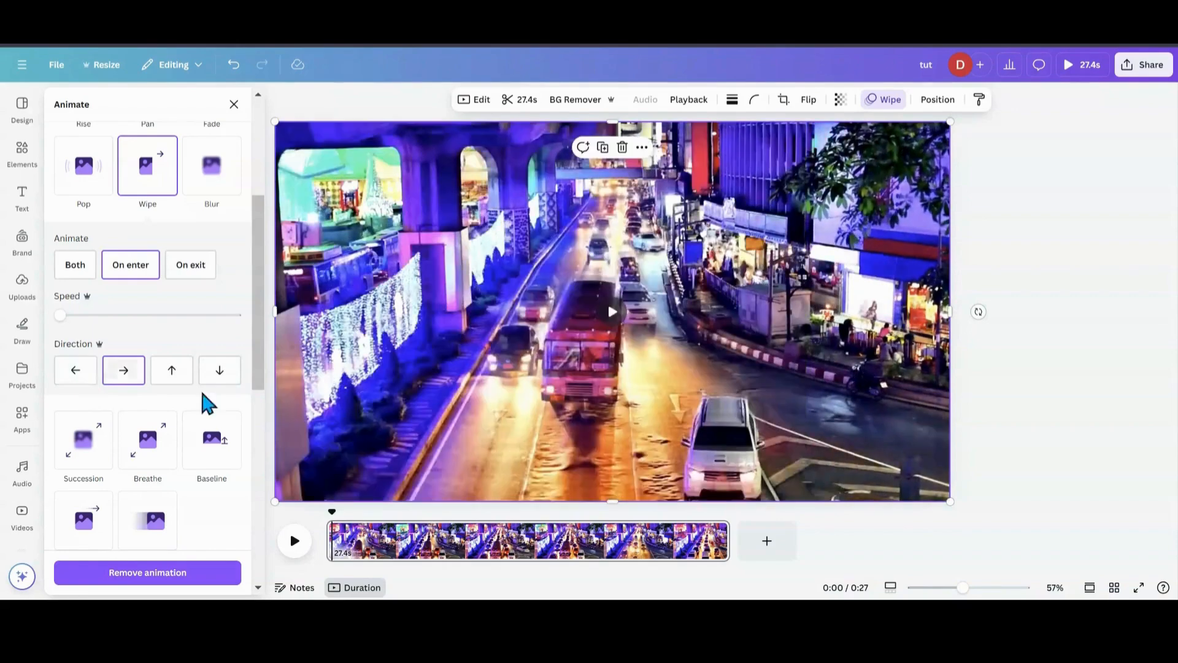
left_click(170, 370)
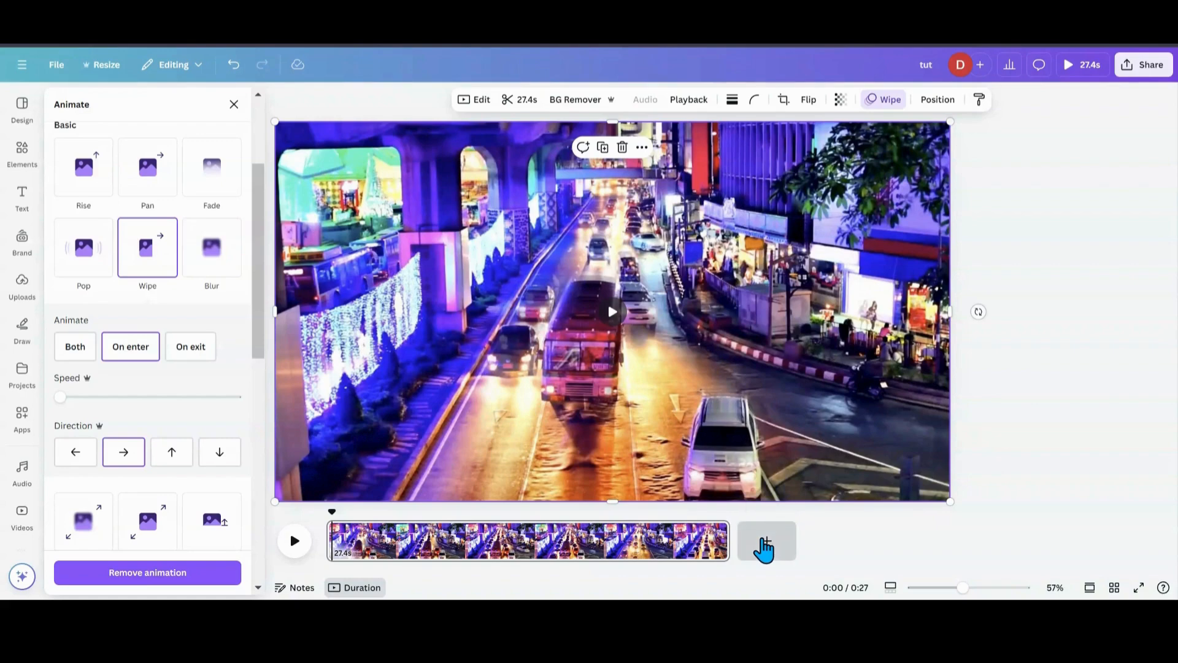
Step: Add a second page, place the uploaded cartoon girl image, and enlarge it
left_click(765, 541)
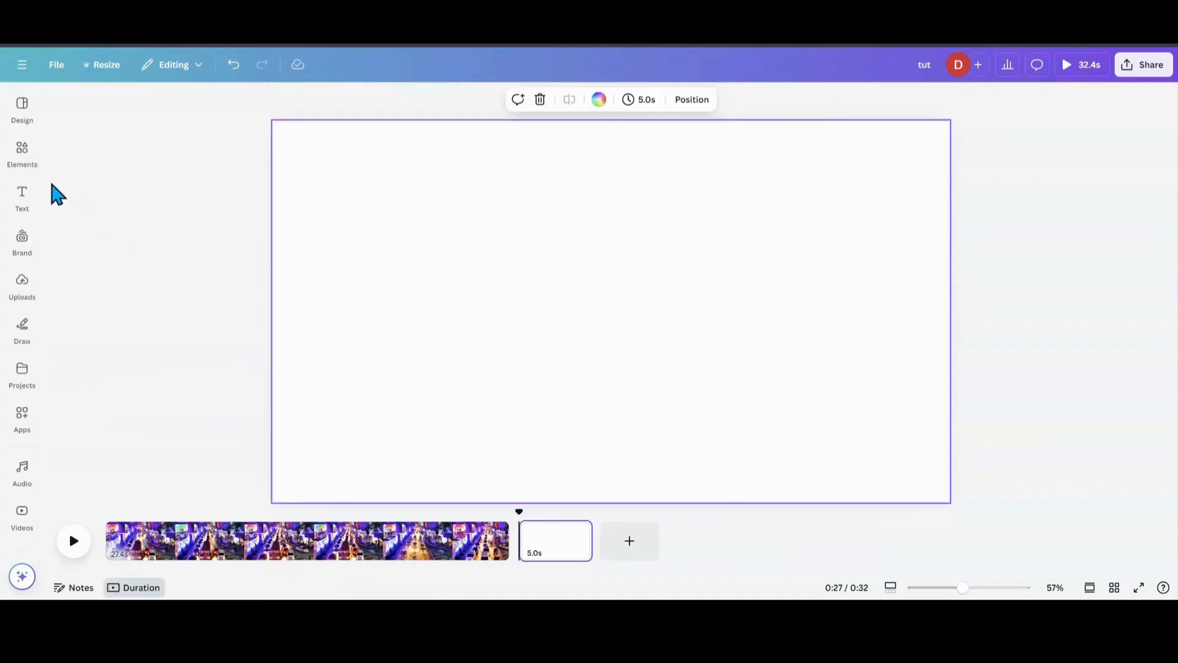
left_click(22, 284)
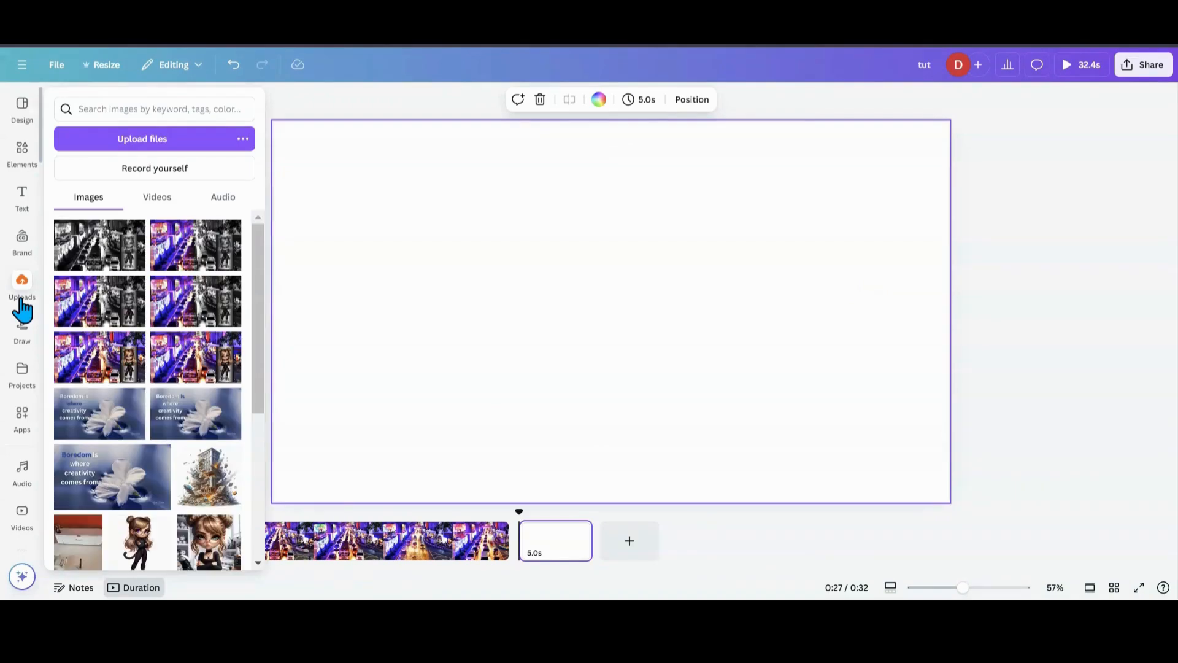
scroll("down", 3)
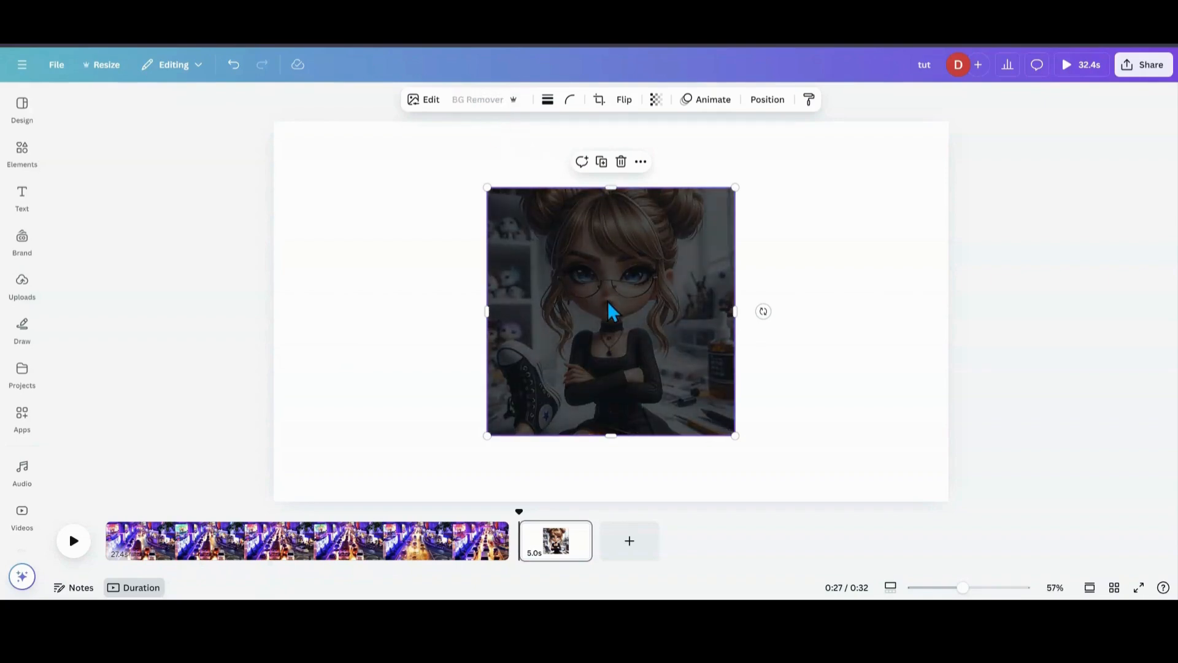
left_click(478, 99)
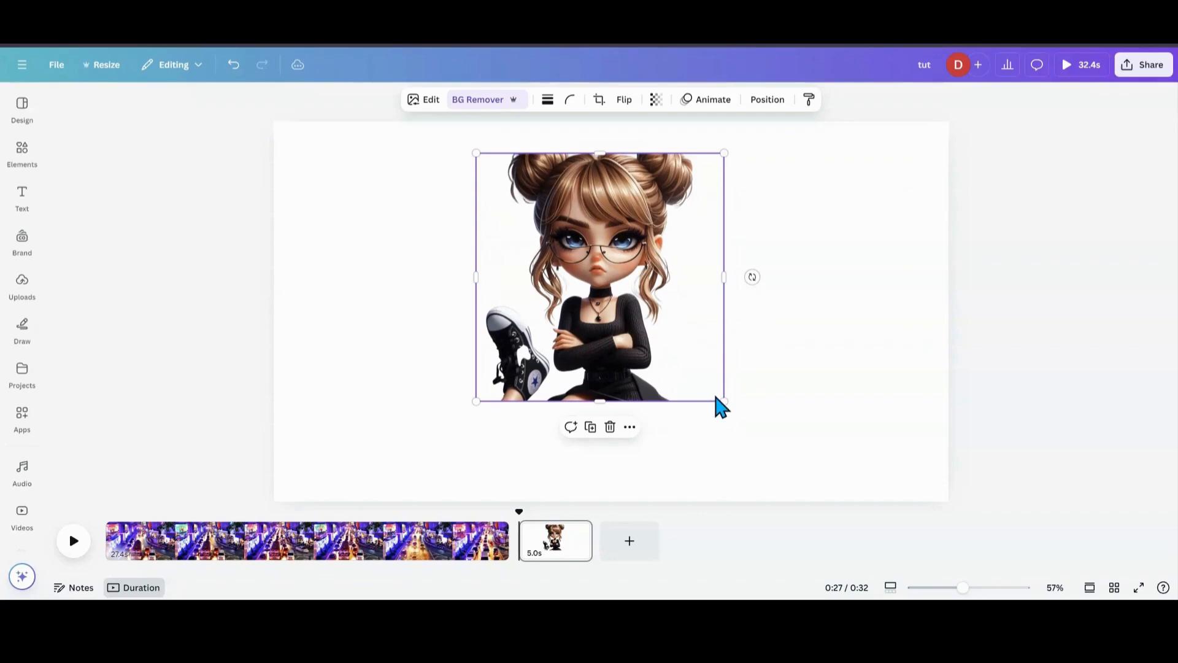
mouse_move(539, 387)
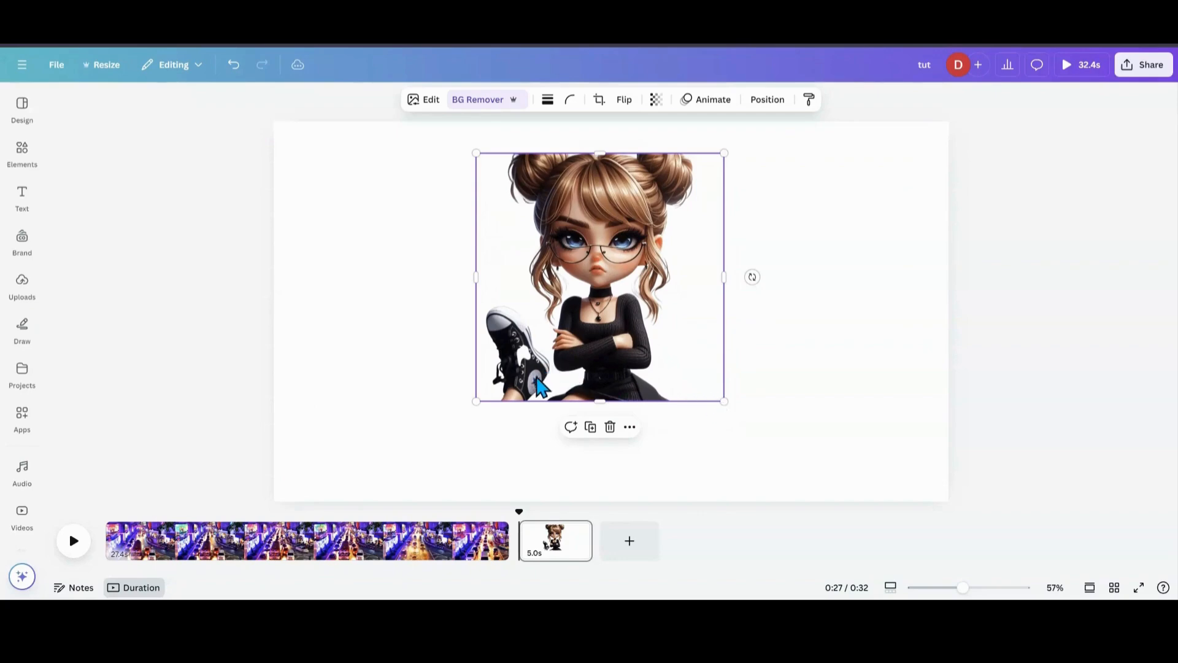
left_click_drag(723, 401, 765, 442)
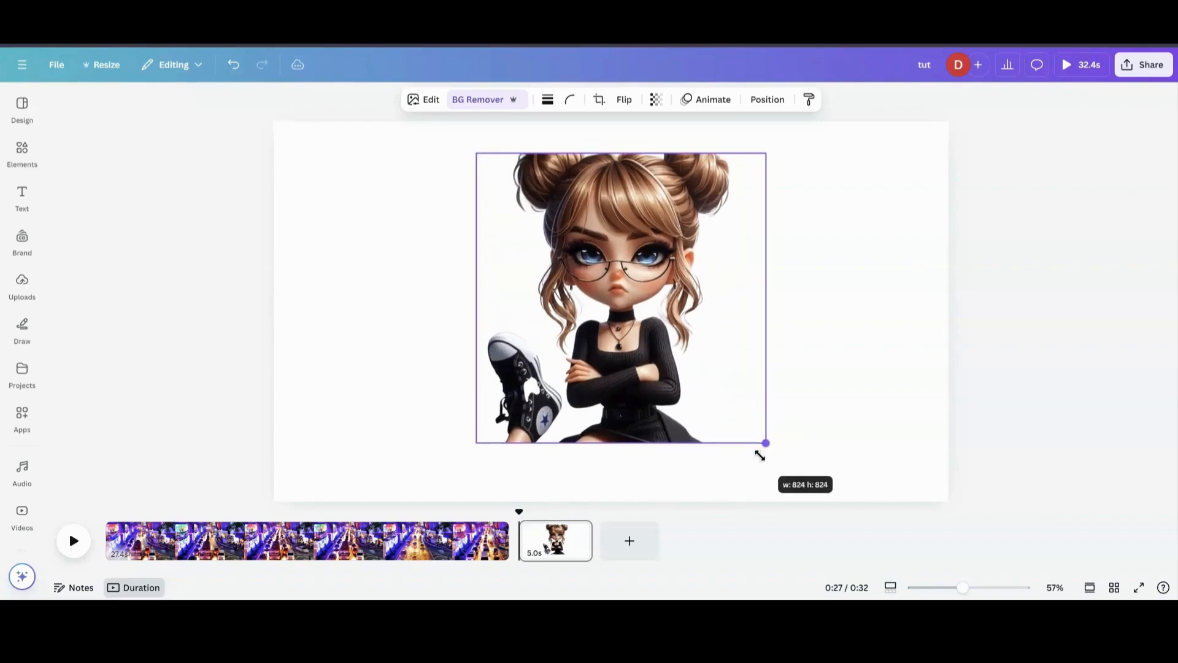
left_click_drag(766, 442, 767, 455)
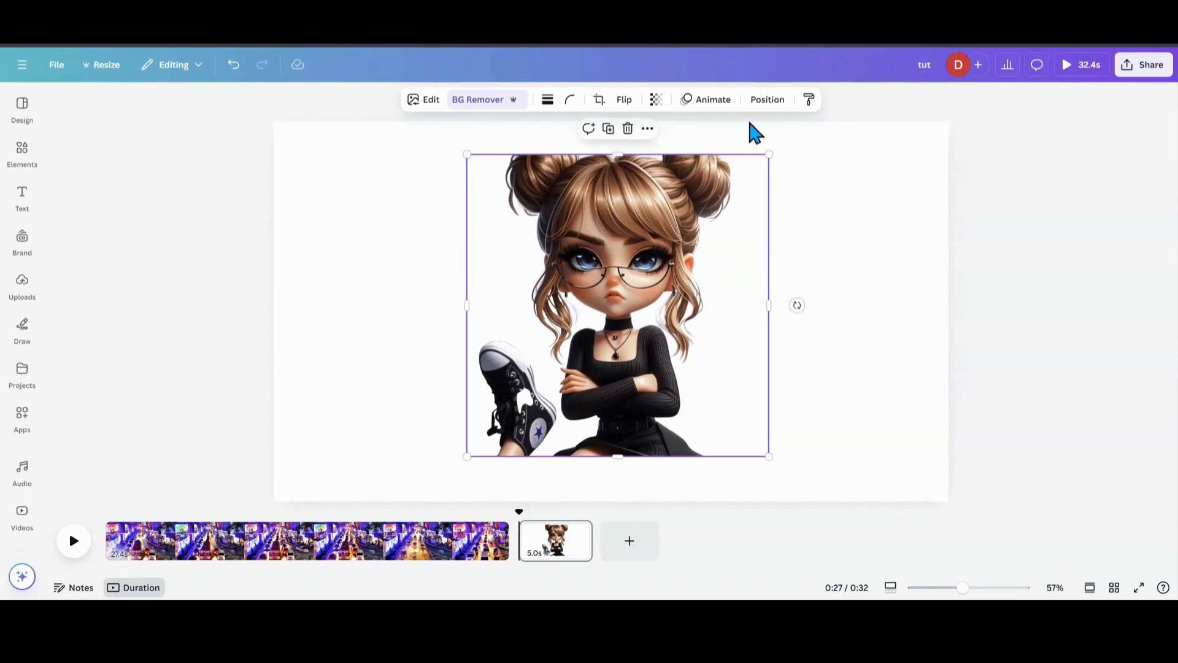
Step: Turn the lower girl image copy black-and-white with a custom Duotone effect
left_click(766, 100)
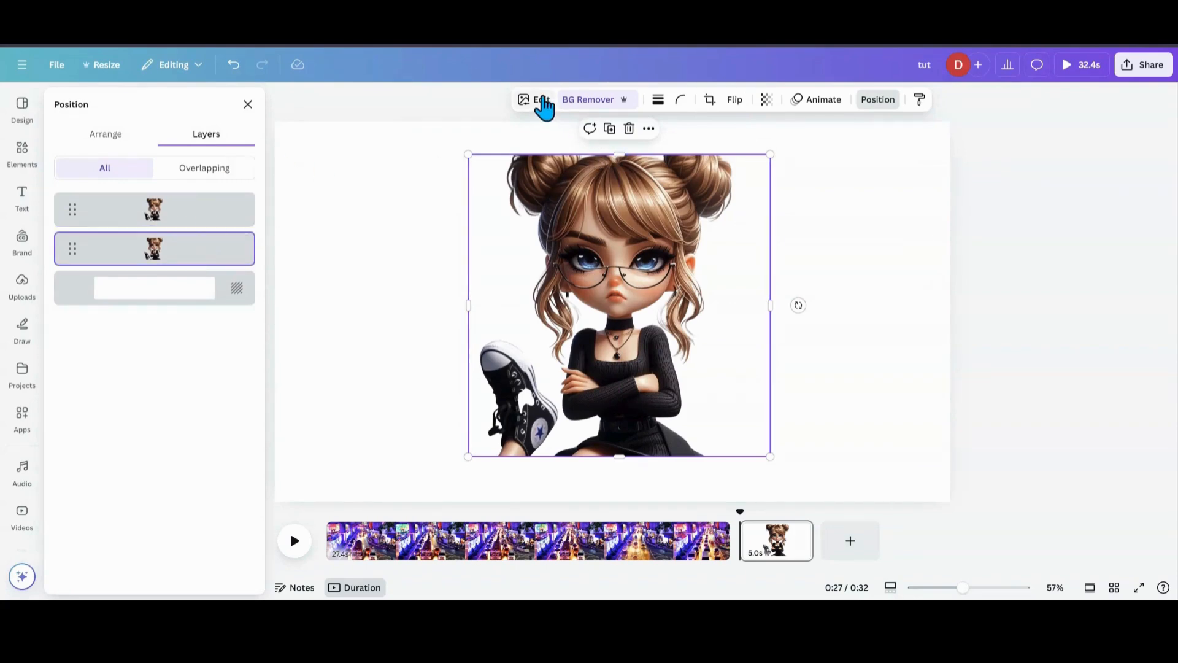
left_click(539, 98)
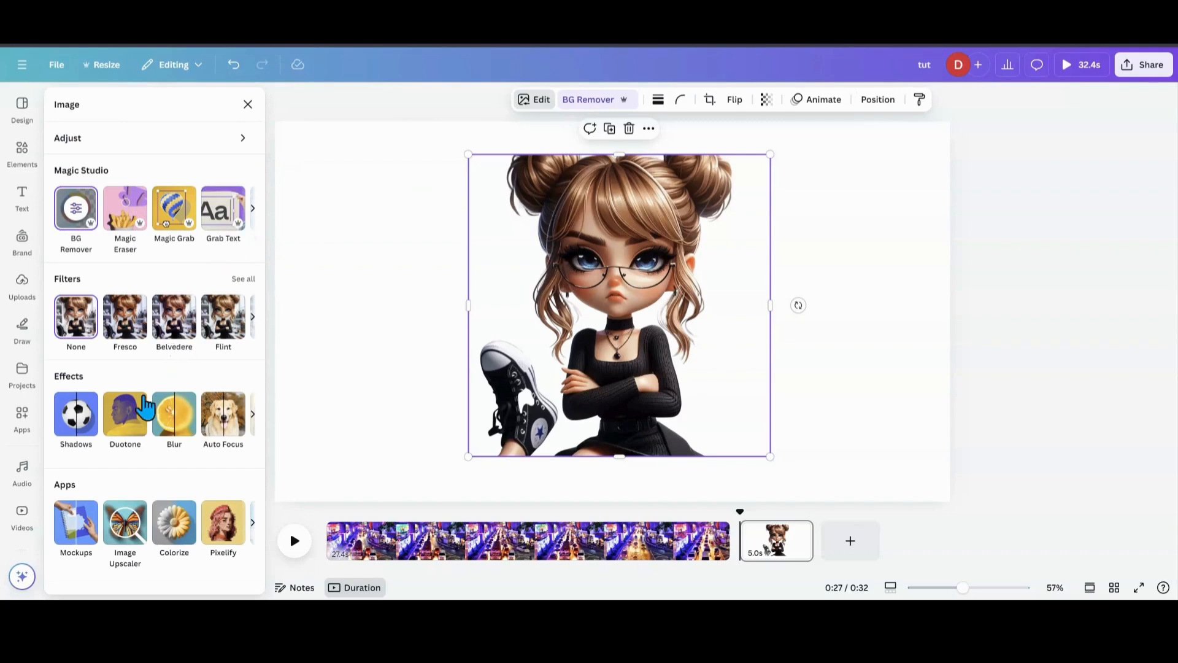
left_click(125, 415)
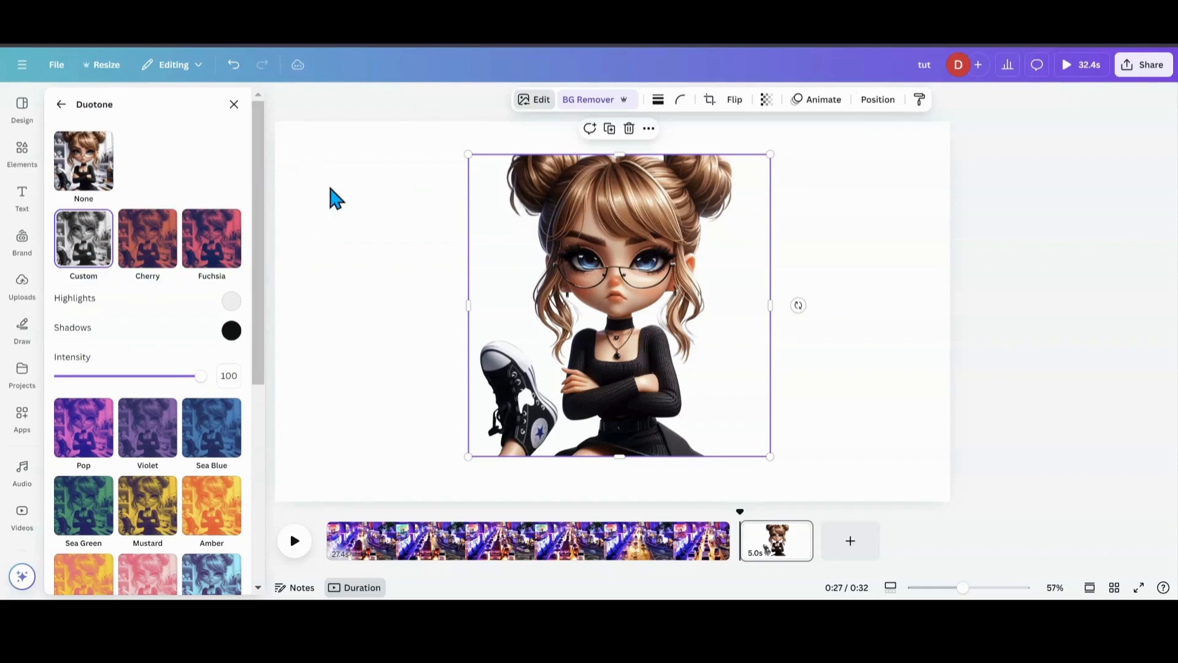
mouse_move(537, 311)
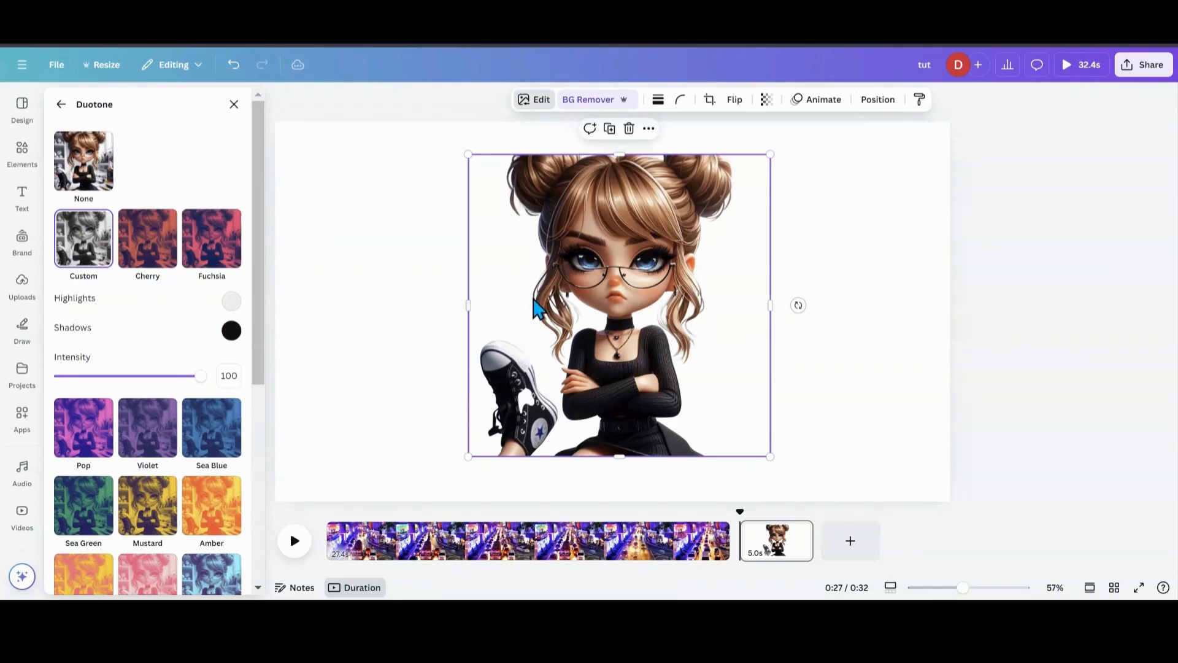
left_click(876, 99)
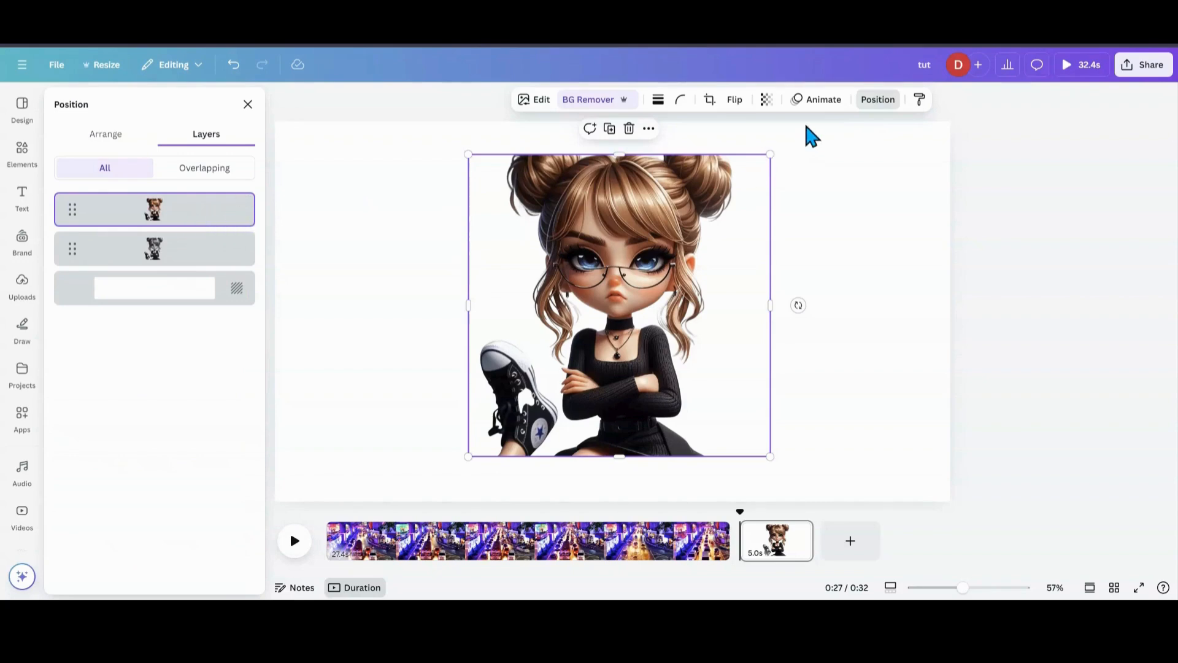
Step: Animate the top color girl image copy with an upward Wipe entrance
left_click(823, 99)
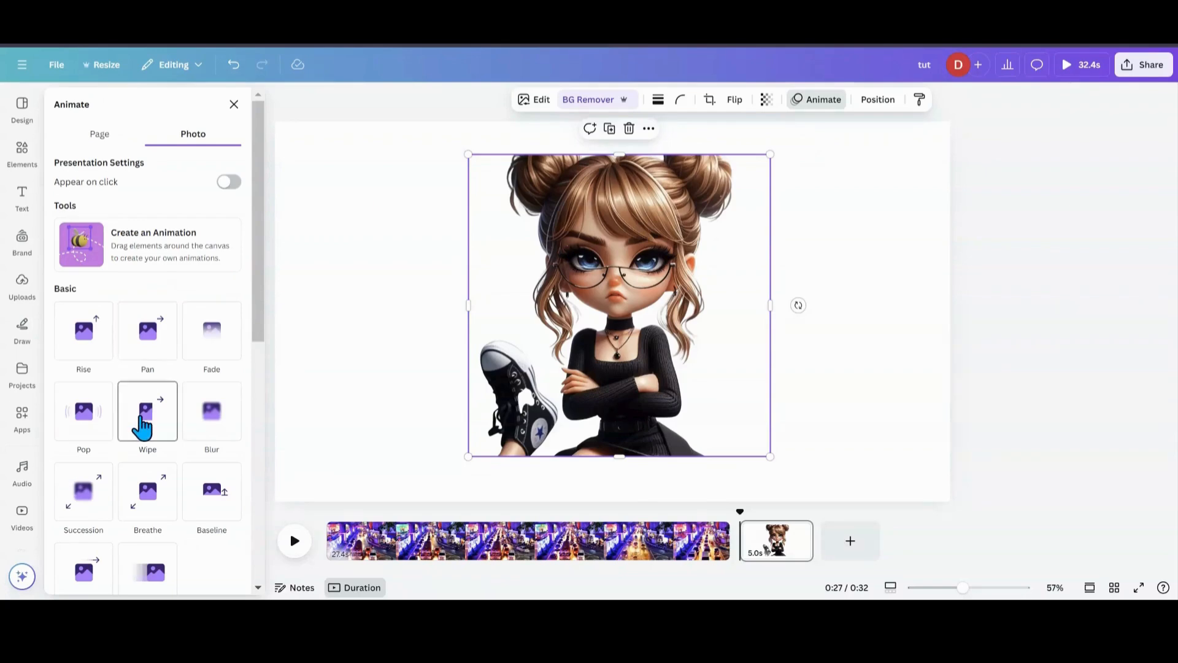
left_click(147, 412)
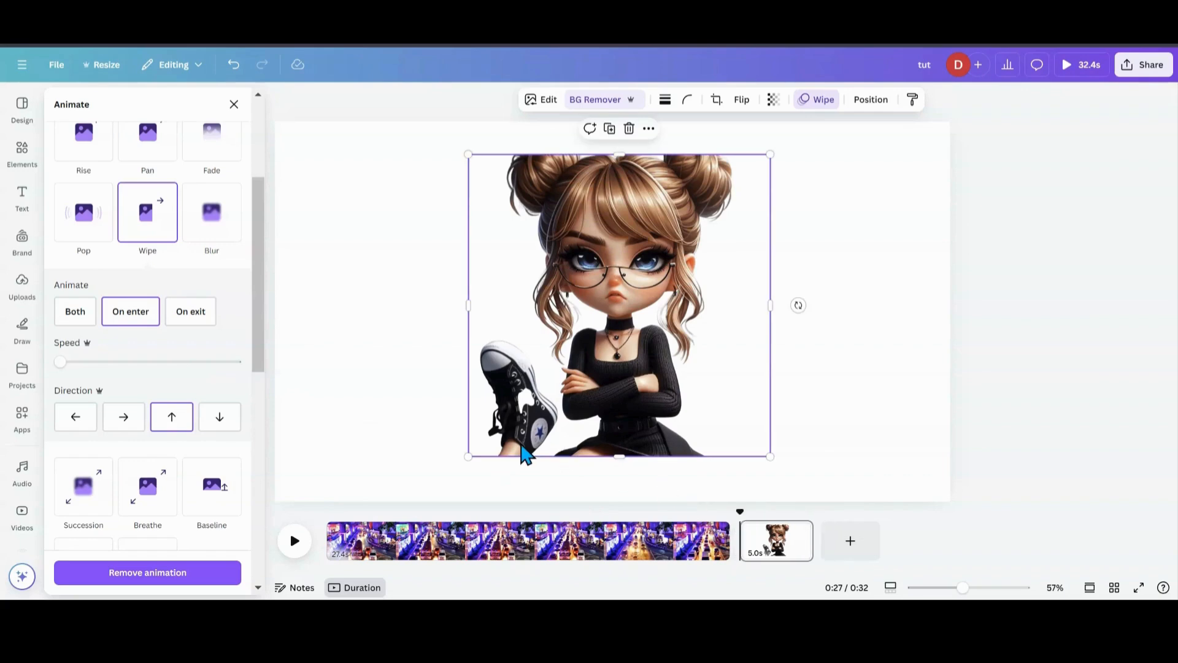
mouse_move(572, 421)
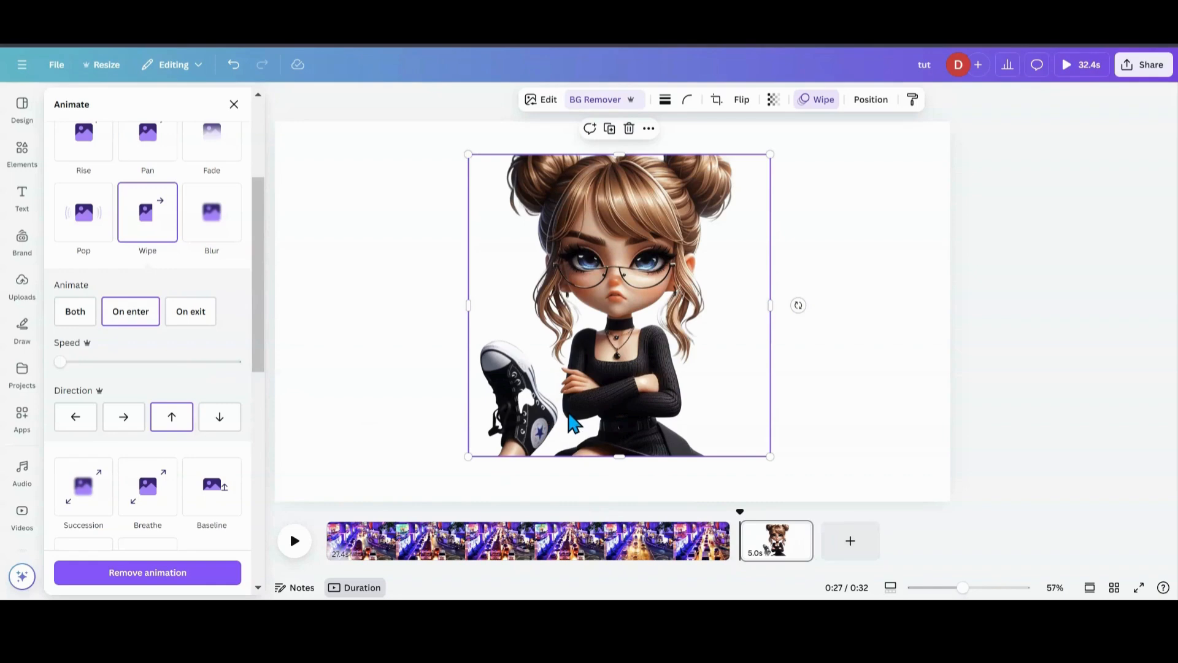